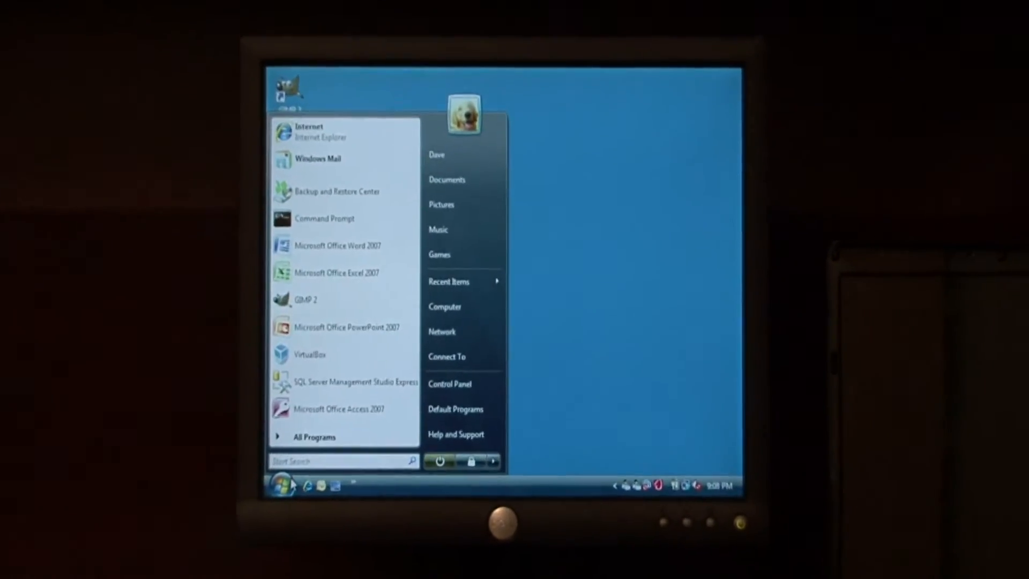
# - Browse All Programs to the Microsoft SQL Server 2005 group to launch Management Studio Express
pyautogui.click(314, 436)
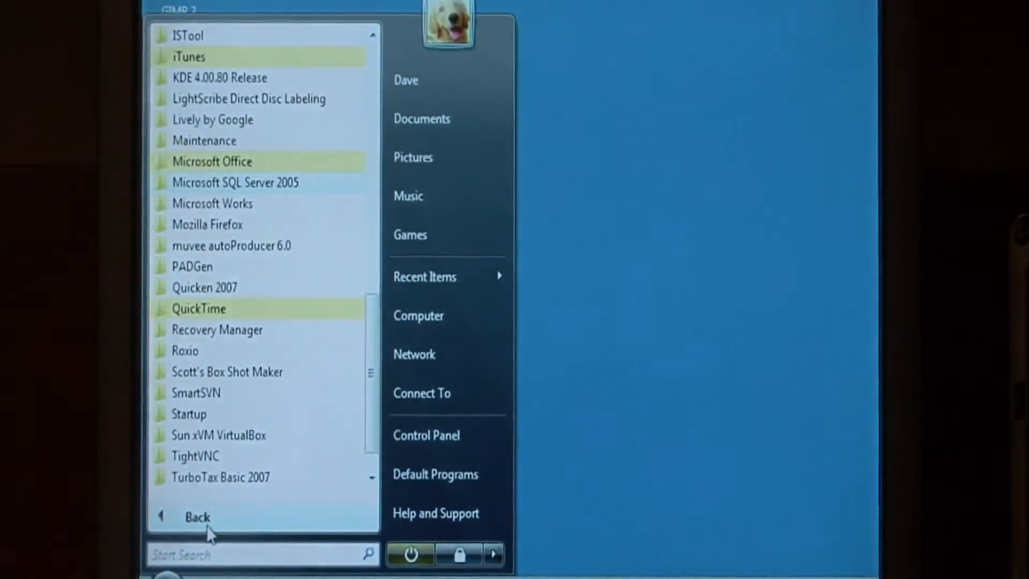
pyautogui.moveTo(296, 191)
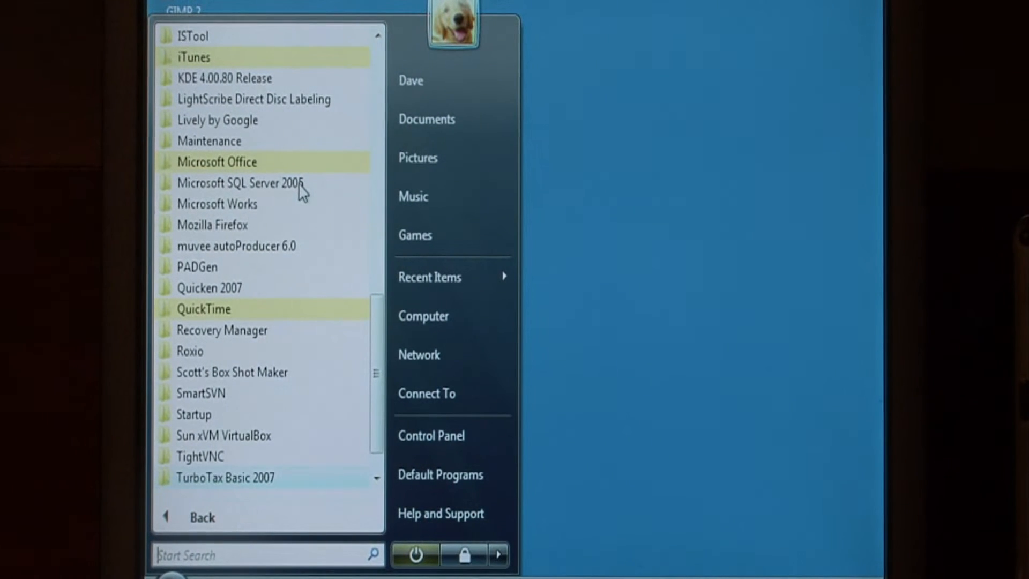
pyautogui.click(239, 182)
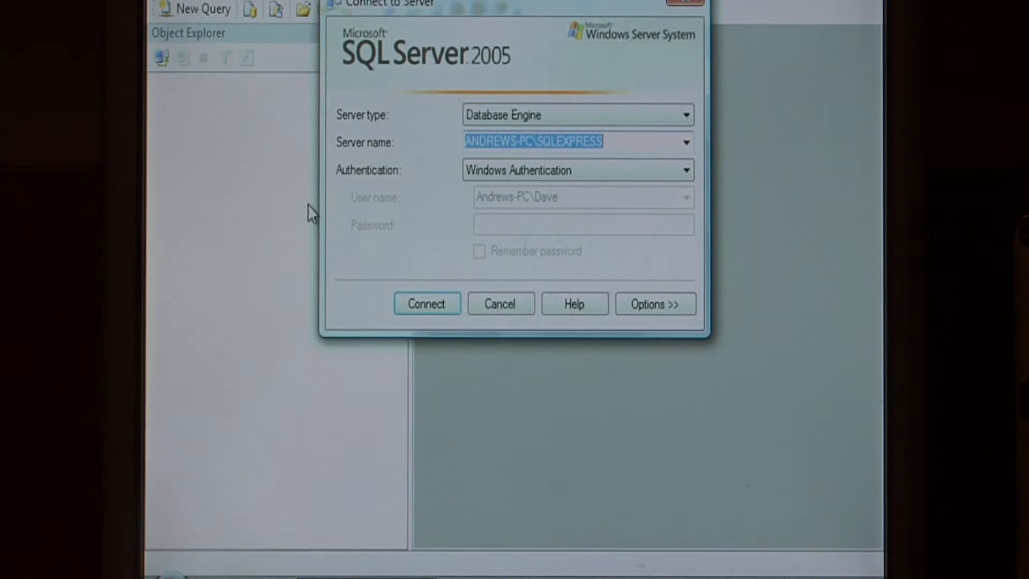
pyautogui.moveTo(505, 220)
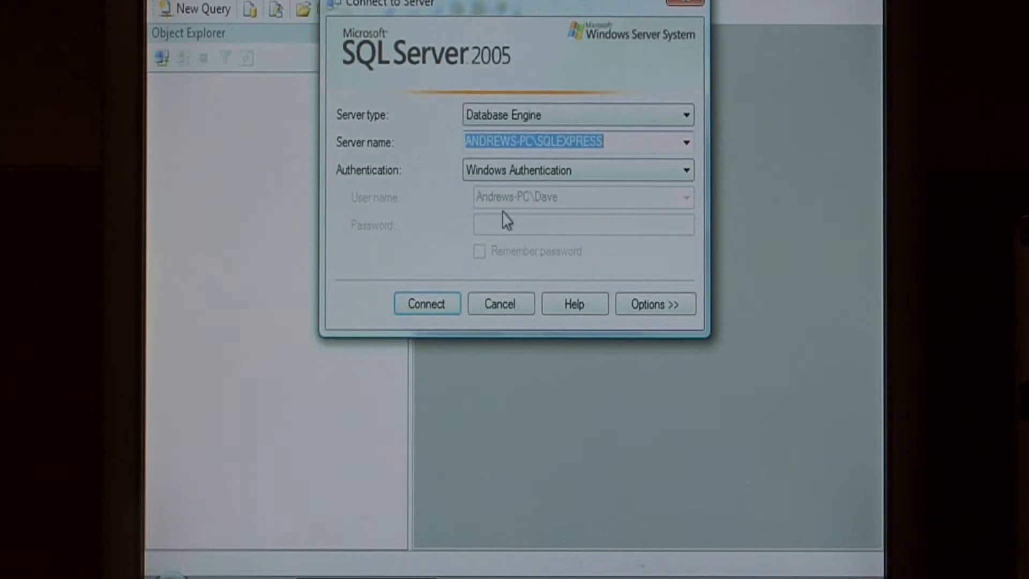
pyautogui.moveTo(432, 285)
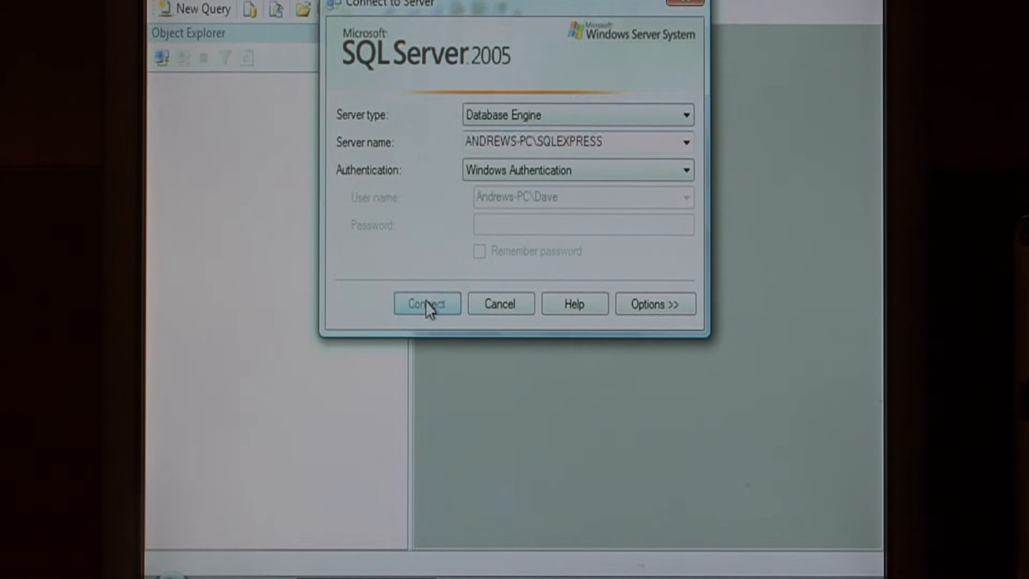
# - Connect to the local SQLEXPRESS Database Engine using Windows Authentication
pyautogui.click(427, 303)
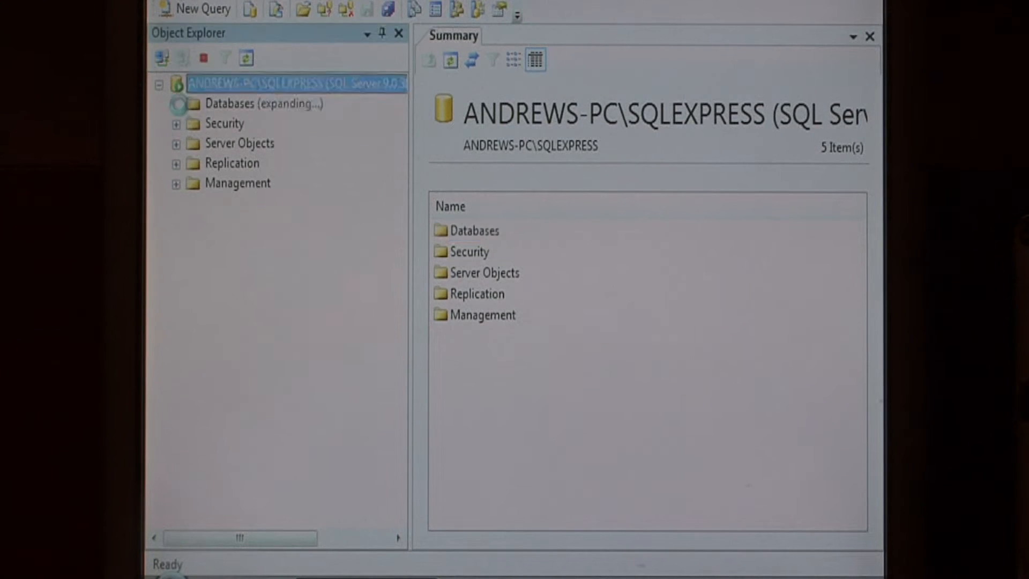
# - Expand Databases and MyDatabase, then bring up the Tables folder's actions for a new table
pyautogui.click(177, 103)
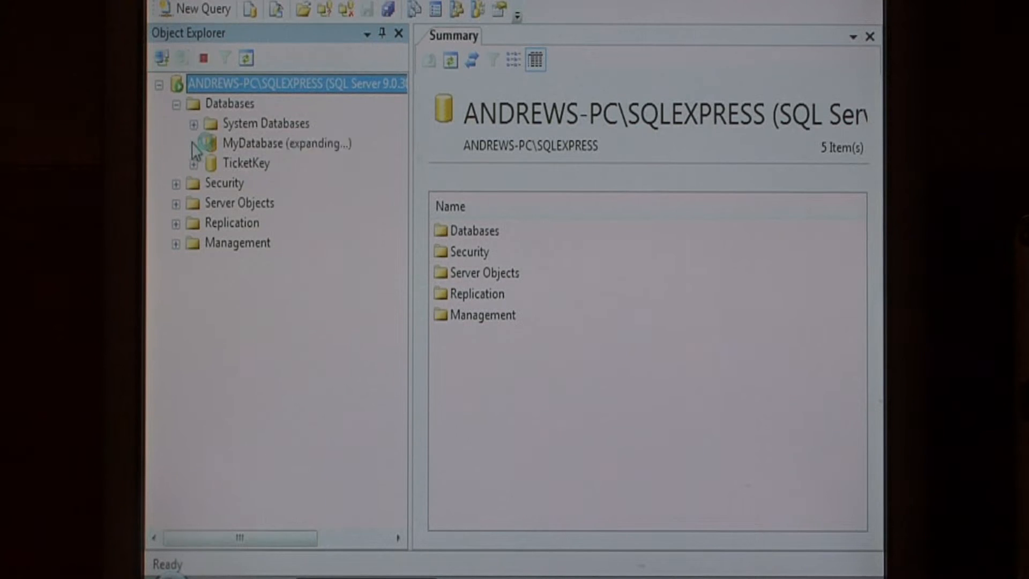
pyautogui.click(194, 143)
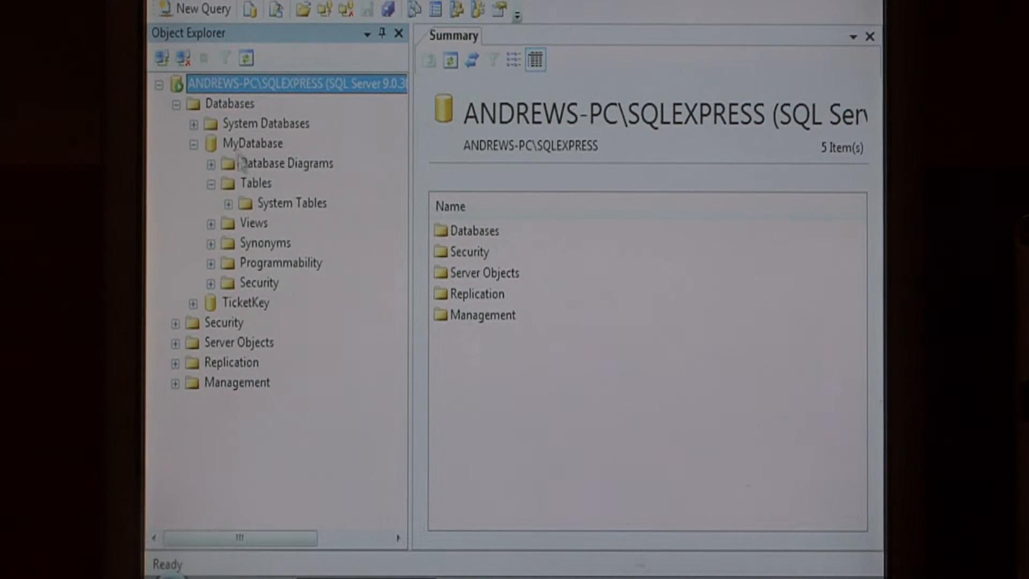
pyautogui.click(255, 182)
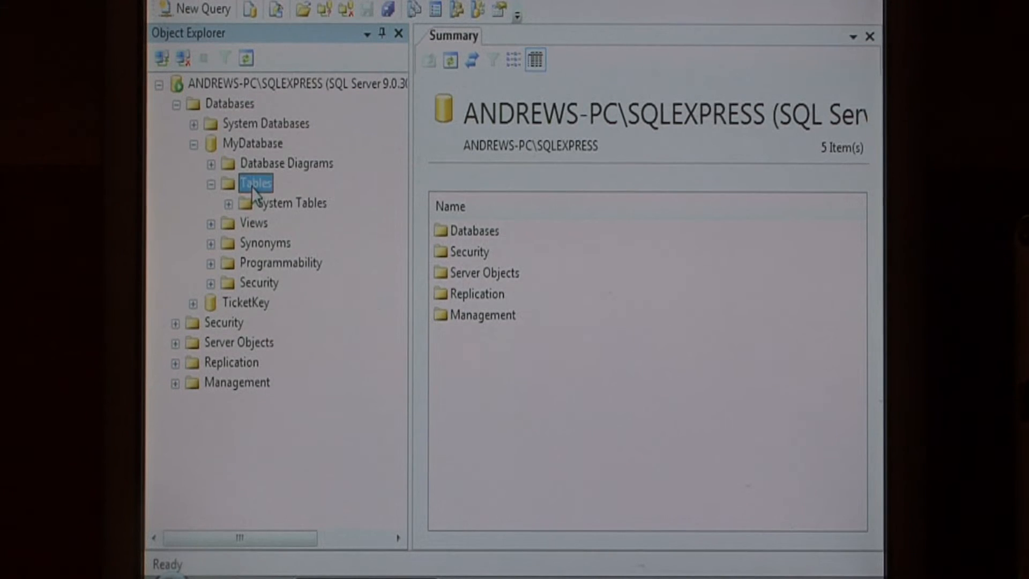
pyautogui.rightClick(255, 182)
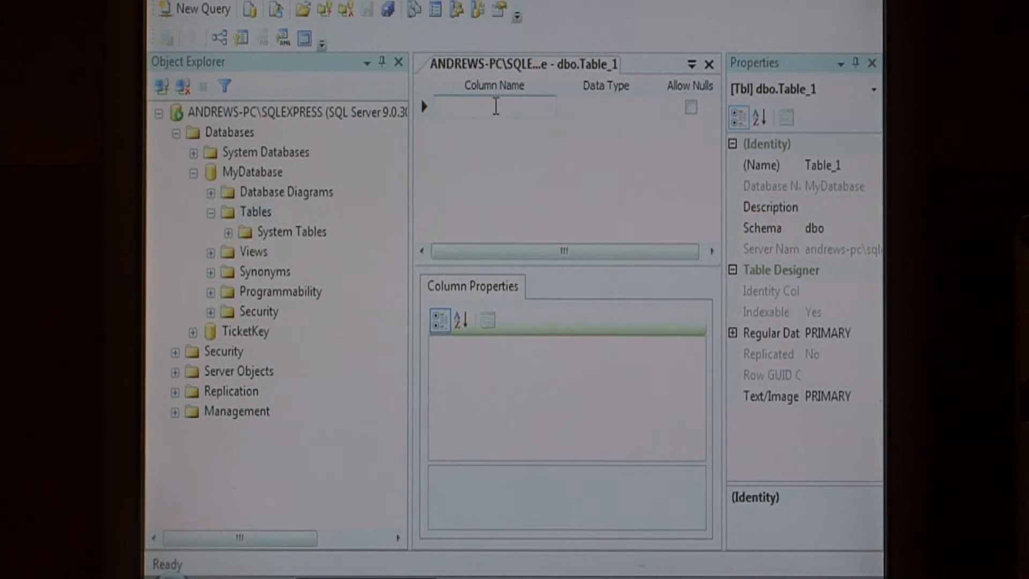
# - Name the first column id and give it the int data type
pyautogui.write('id')
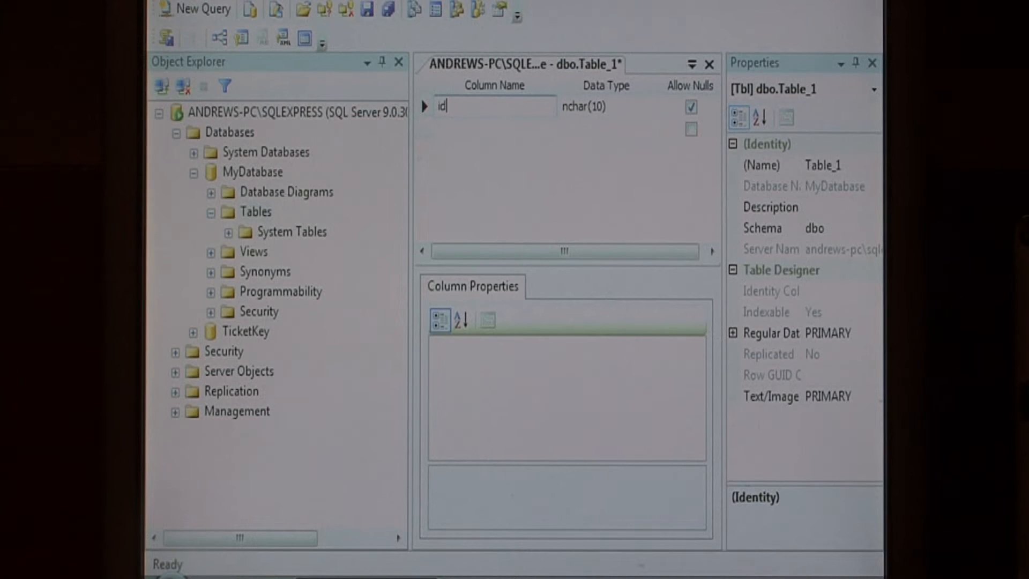
pyautogui.click(600, 106)
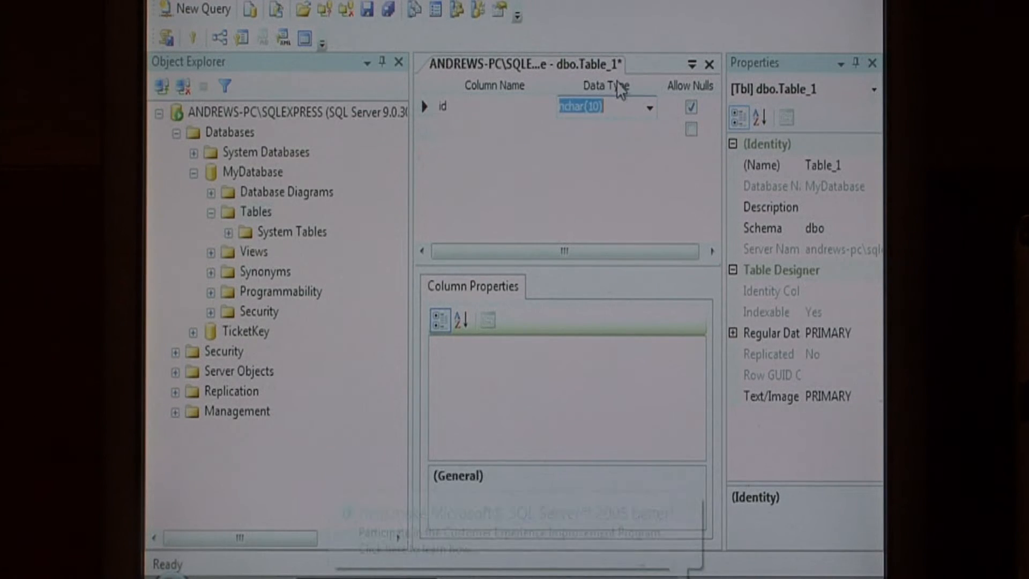
pyautogui.click(648, 107)
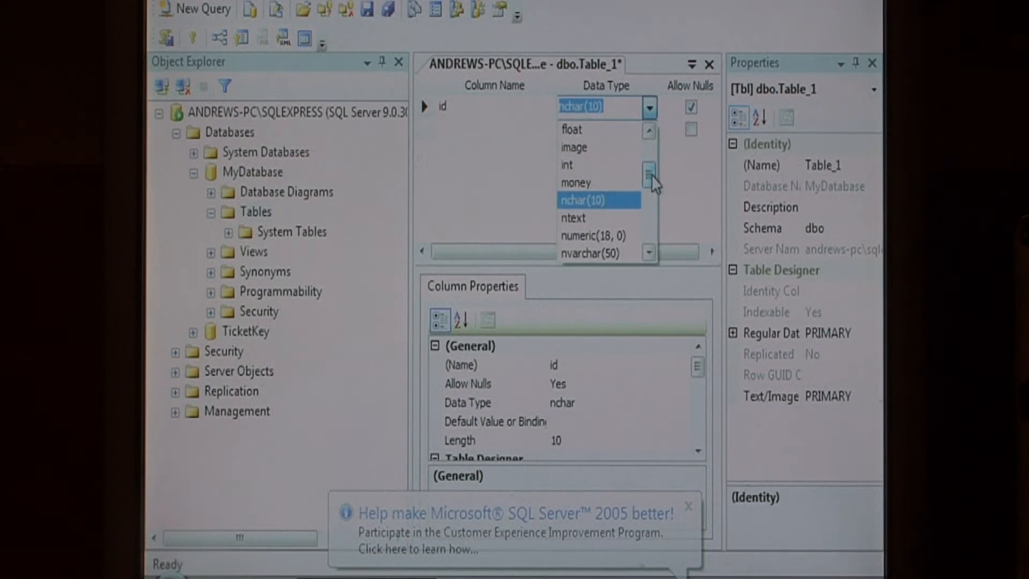
pyautogui.click(566, 165)
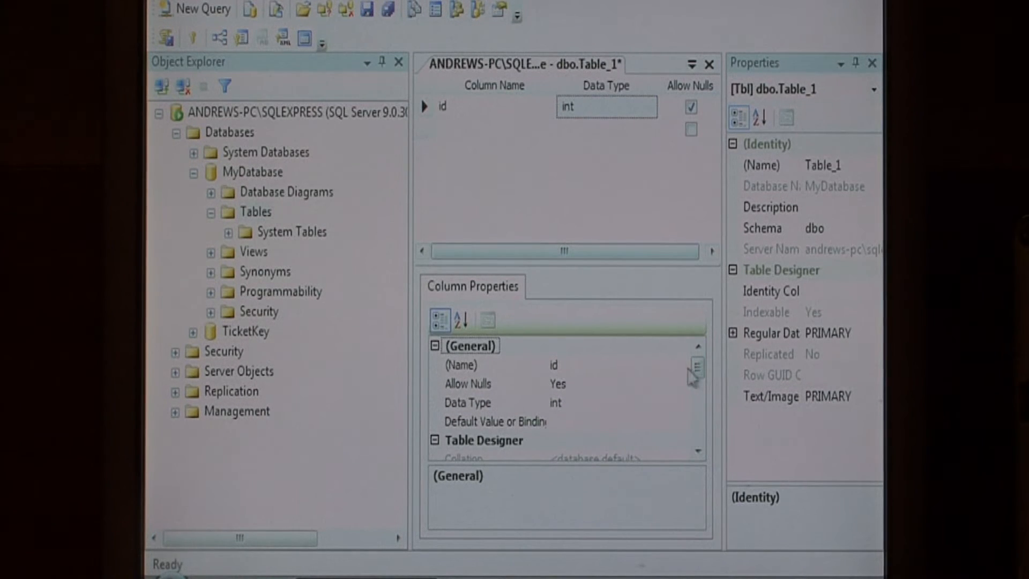
# - Set the id column's Identity Specification (Is Identity) to Yes, seed 1, increment 1
pyautogui.scroll(-3)
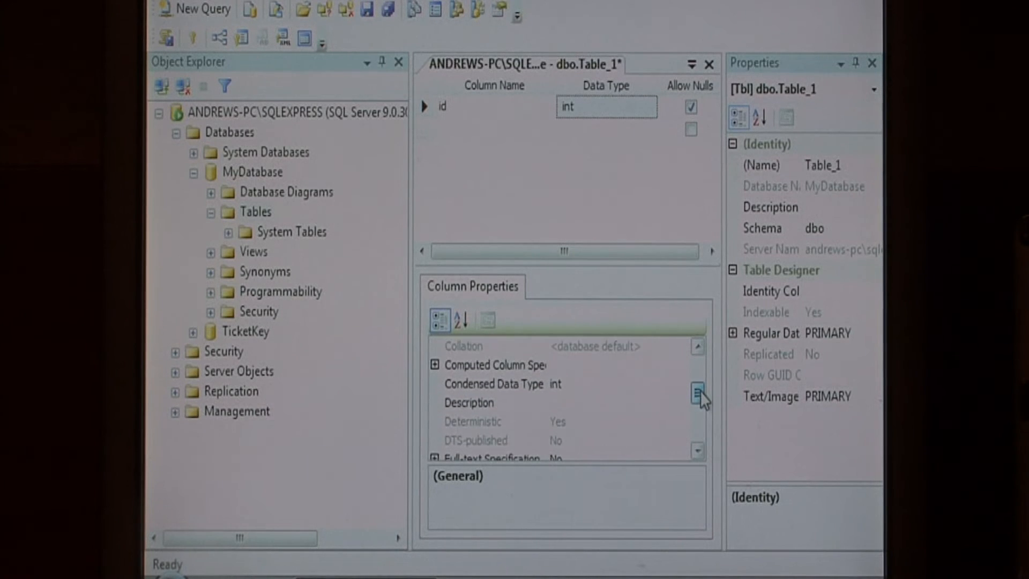
pyautogui.scroll(-3)
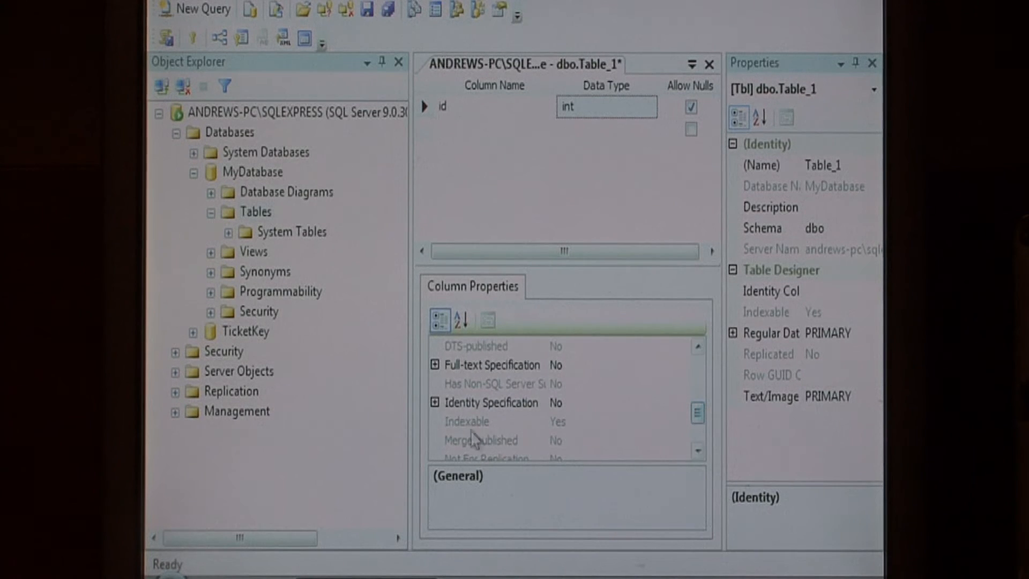
pyautogui.click(434, 402)
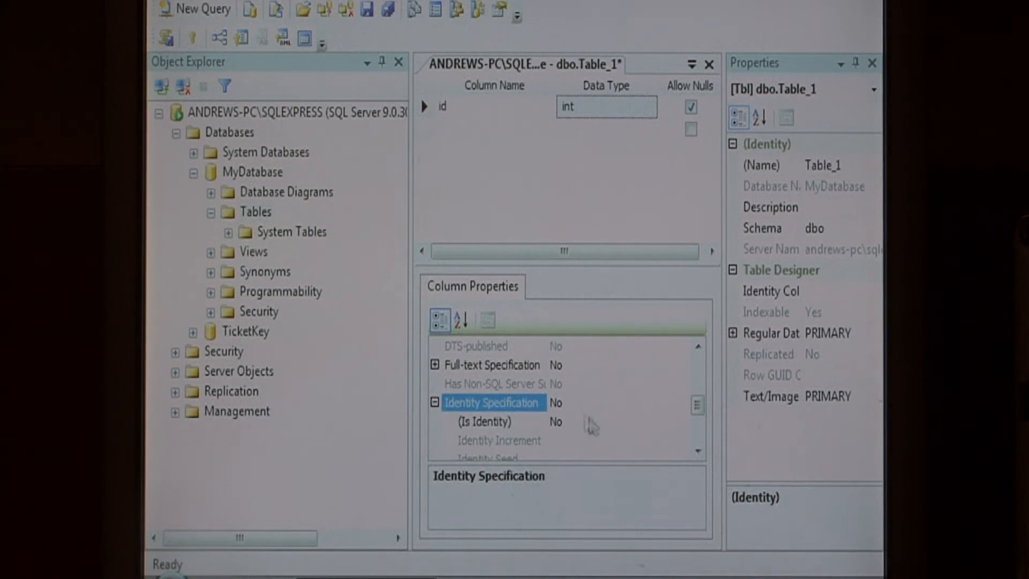
pyautogui.click(483, 421)
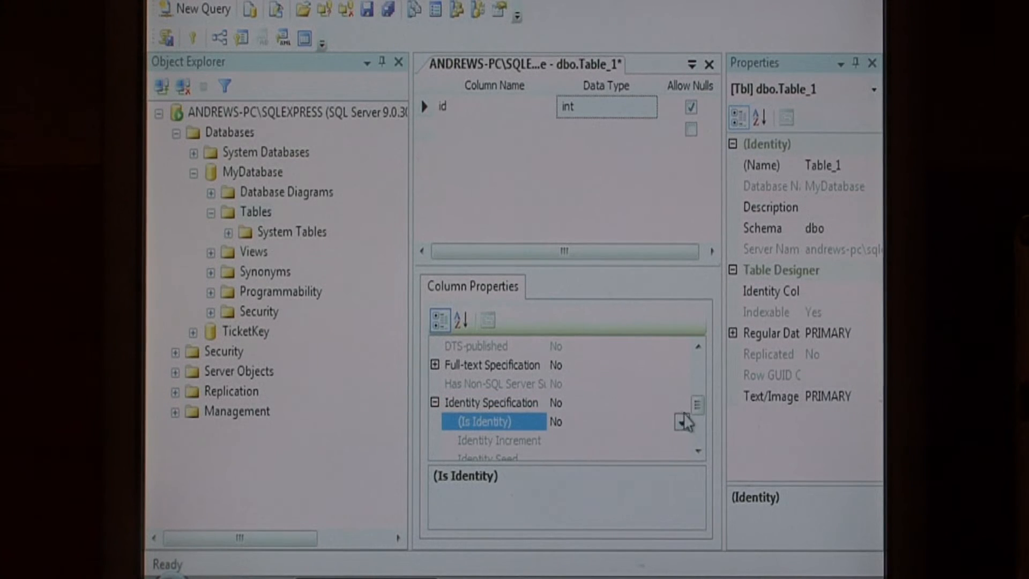
pyautogui.click(682, 423)
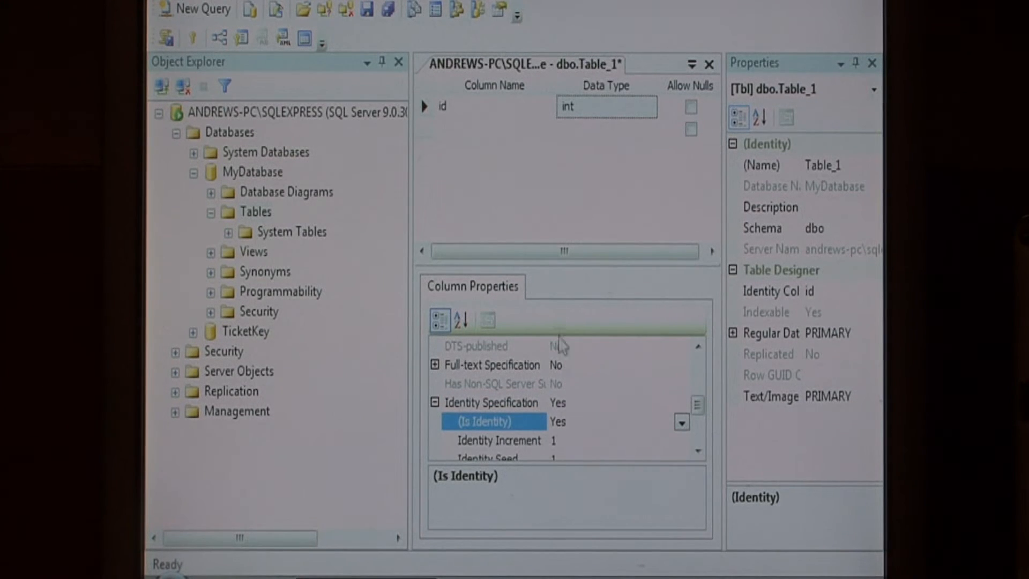
pyautogui.scroll(-3)
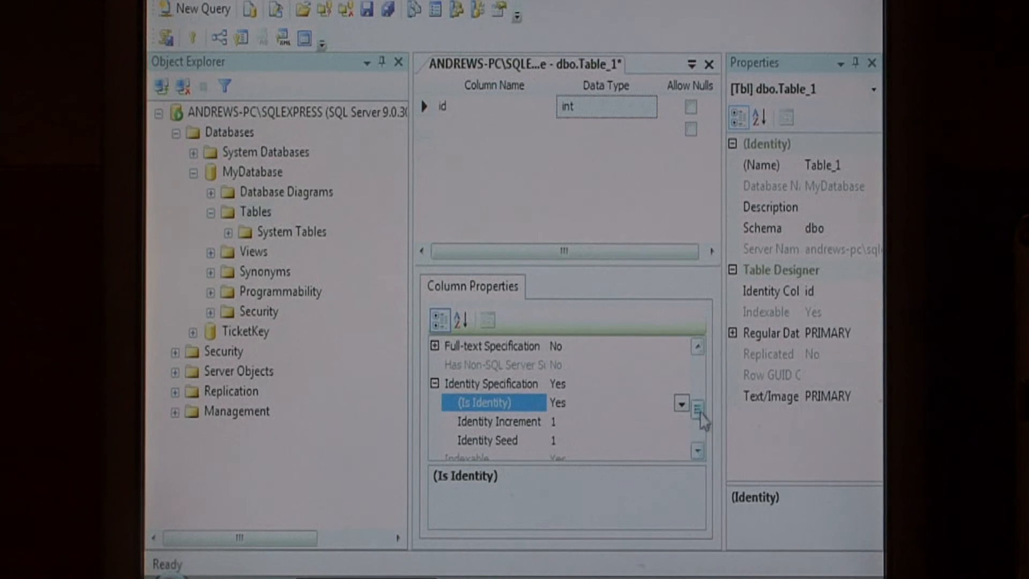
pyautogui.moveTo(519, 197)
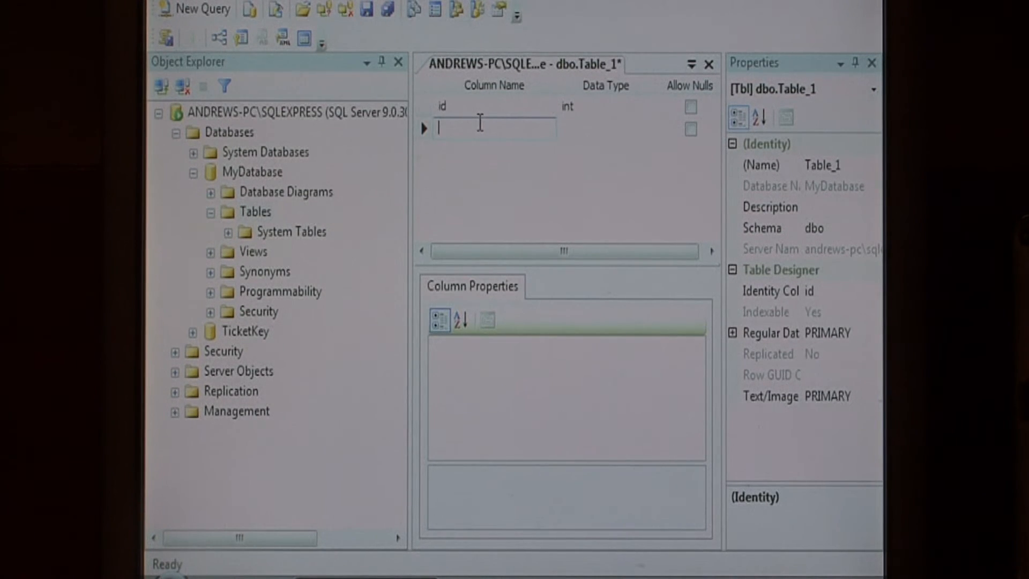
# - Start entering PersonName as the second column's name
pyautogui.write('PersonName')
pyautogui.click(605, 128)
pyautogui.write('text')
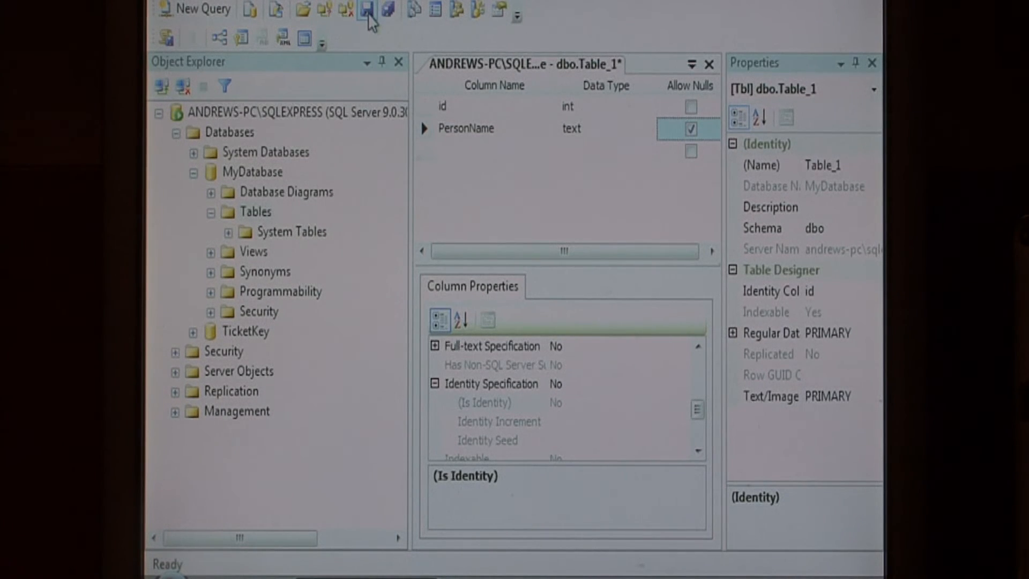
# - Save the table as People in MyDatabase and close its design view
pyautogui.click(367, 9)
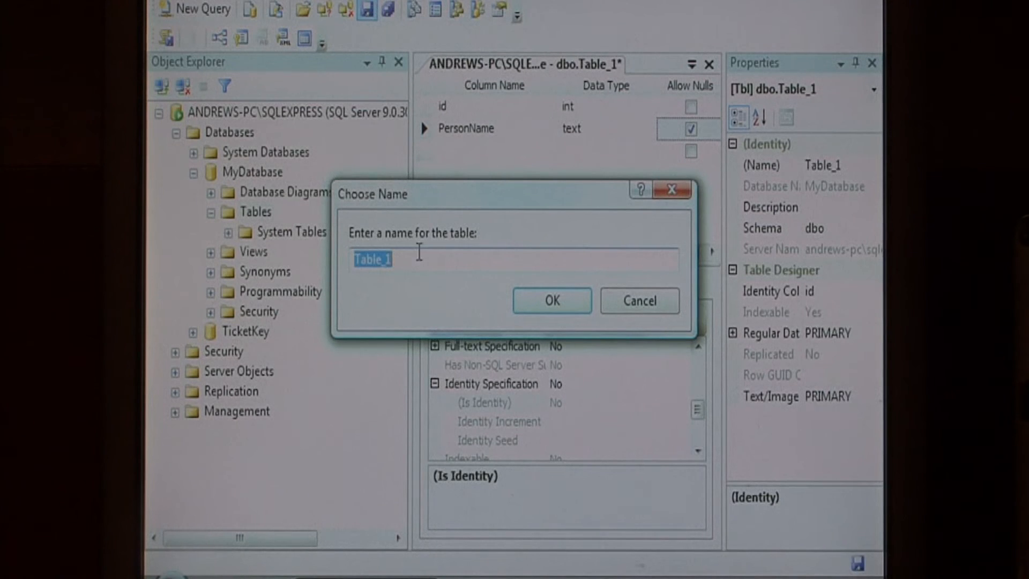
pyautogui.write('P')
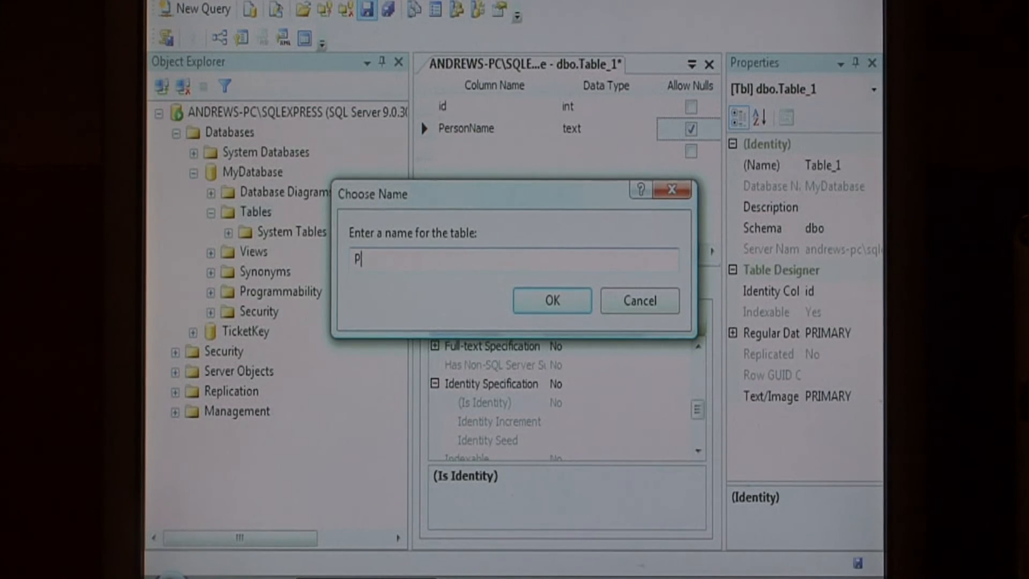
pyautogui.click(550, 300)
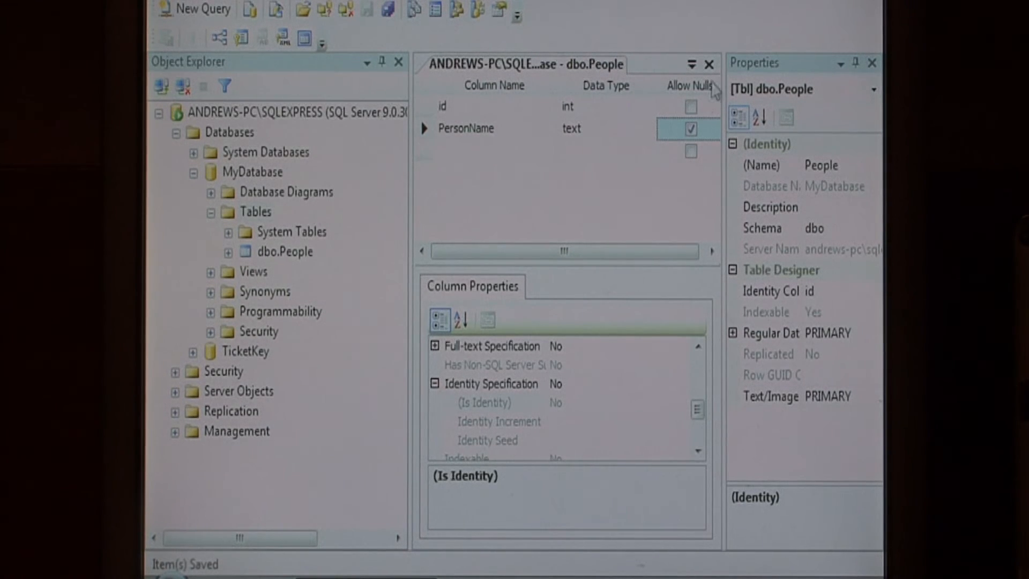
pyautogui.click(710, 64)
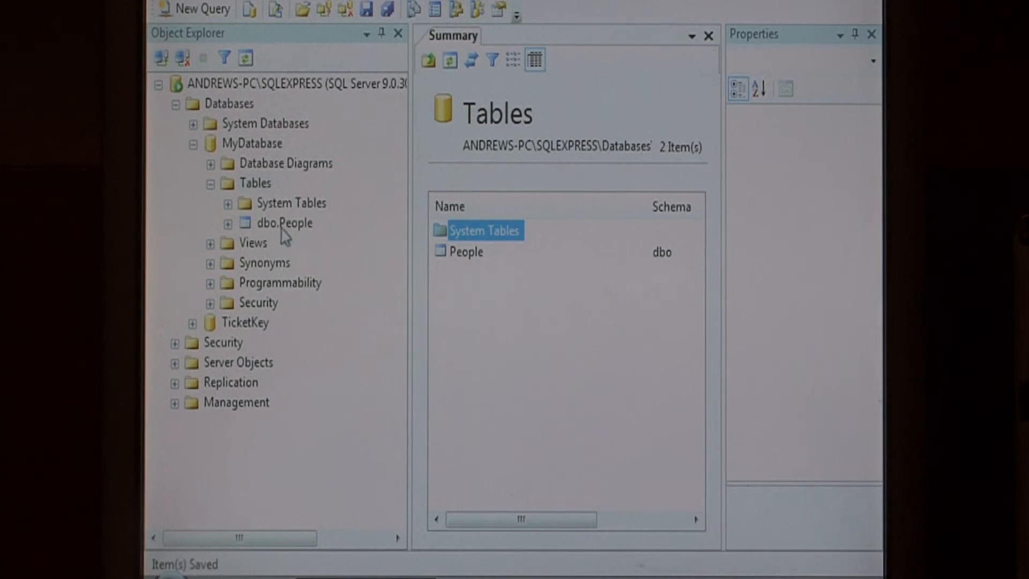
# - Bring up the dbo.People table's actions to open its data
pyautogui.rightClick(285, 223)
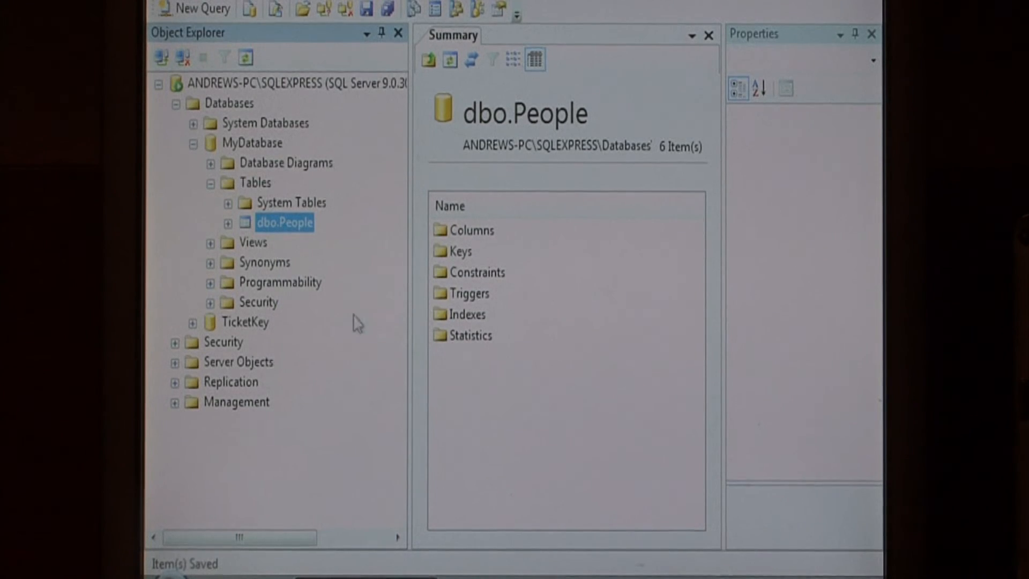
pyautogui.moveTo(574, 201)
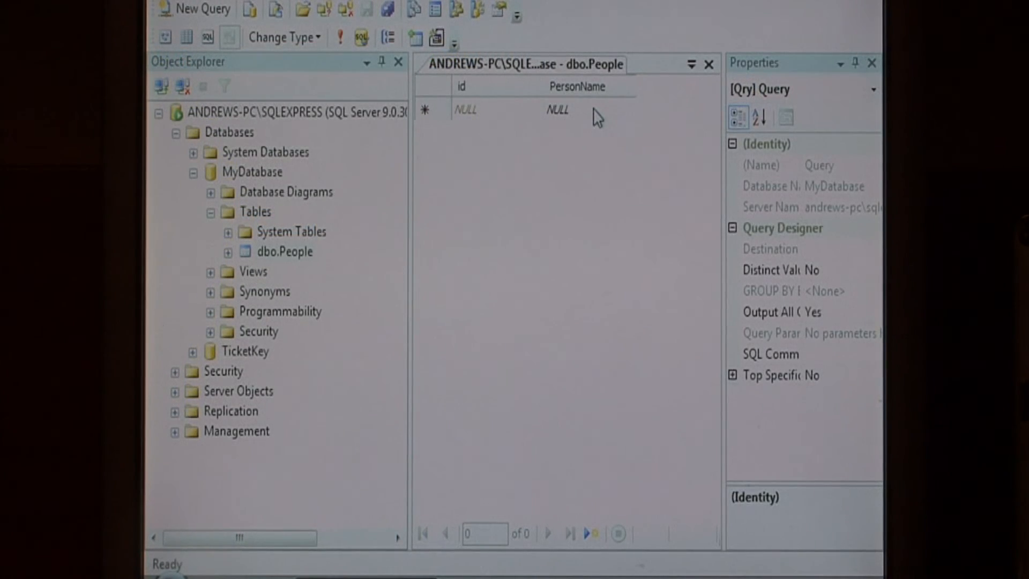
pyautogui.moveTo(578, 118)
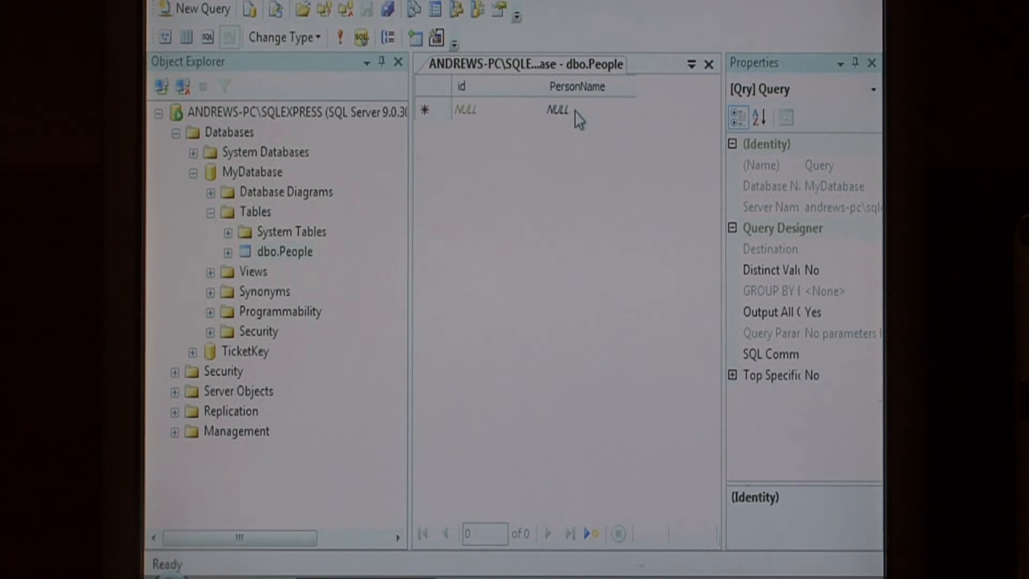